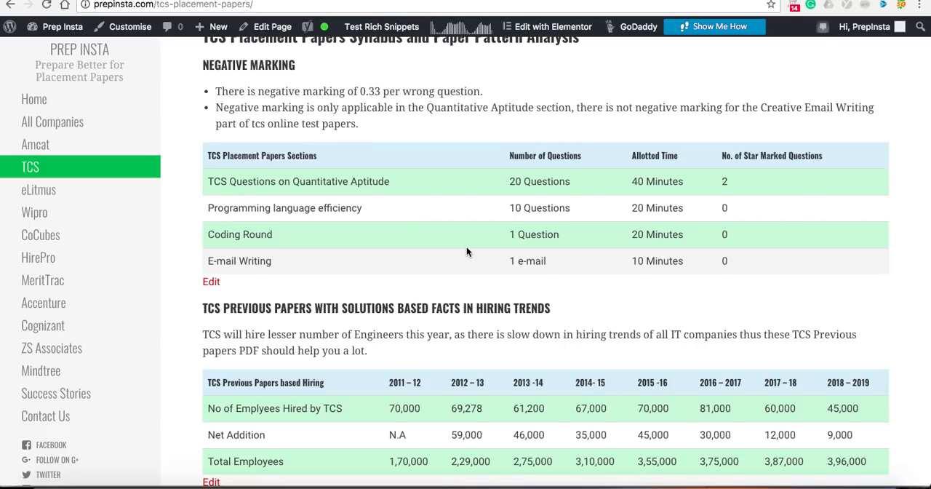
scroll("down", 3)
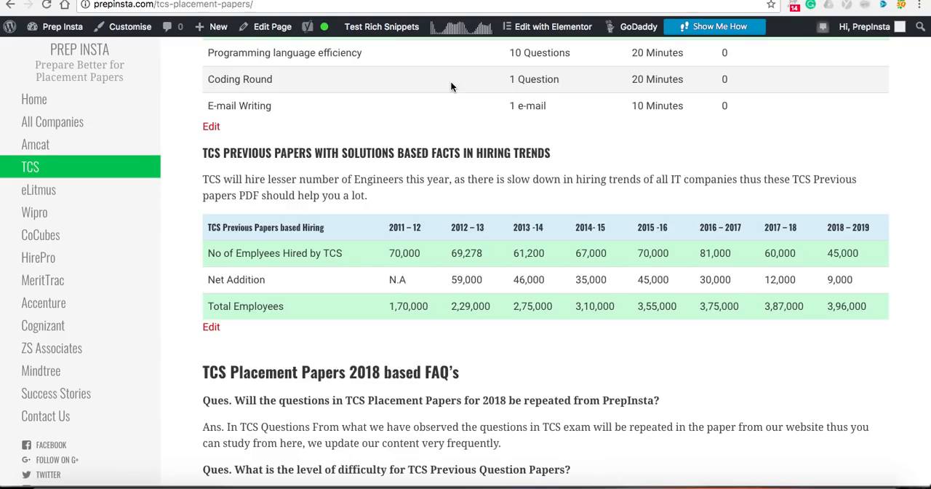